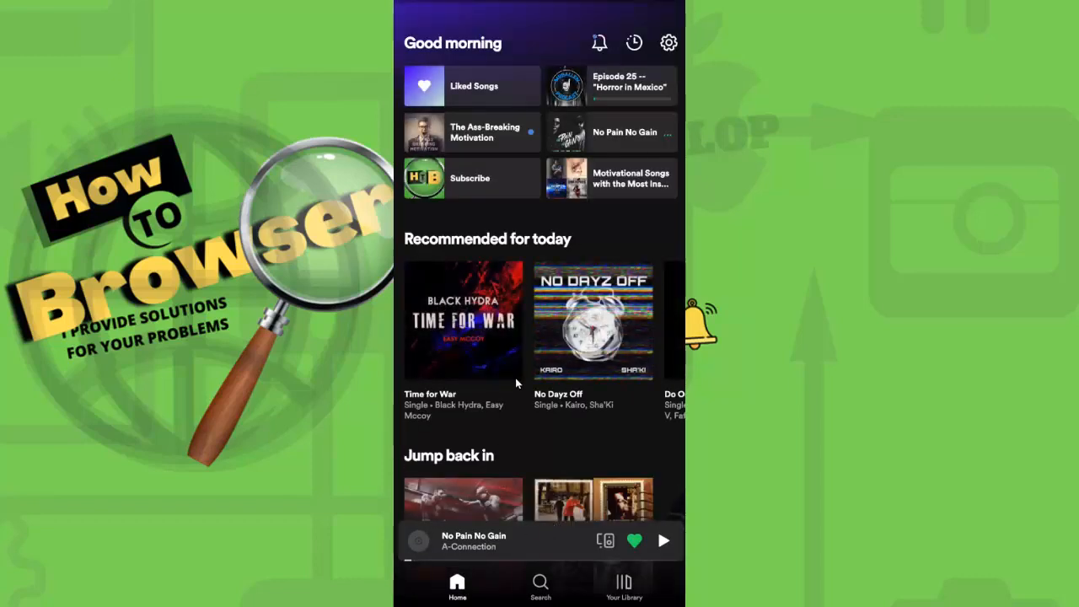
- Play the Time for War single by Black Hydra and Easy Mccoy, then pause it
{"action": "scroll", "scroll_direction": "down", "scroll_amount": 3}
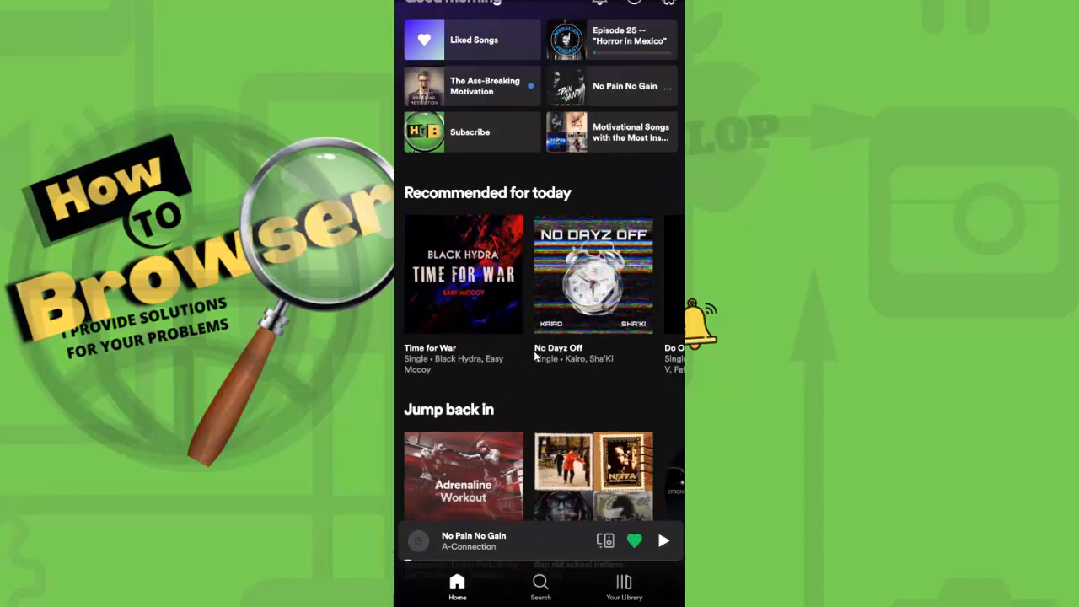
{"action": "left_click", "coordinate": [462, 274]}
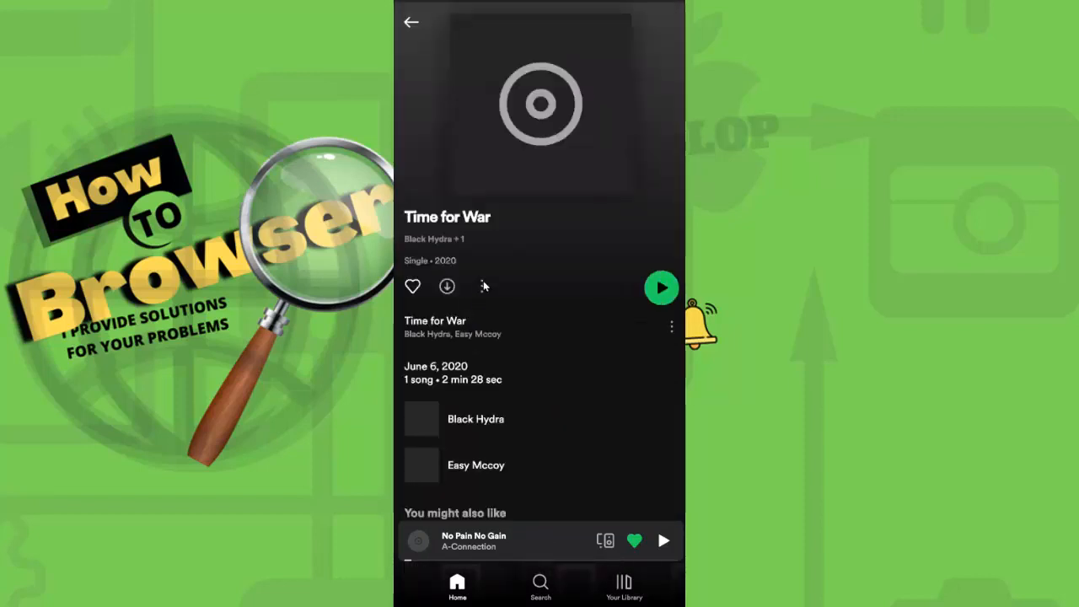
{"action": "left_click", "coordinate": [661, 288]}
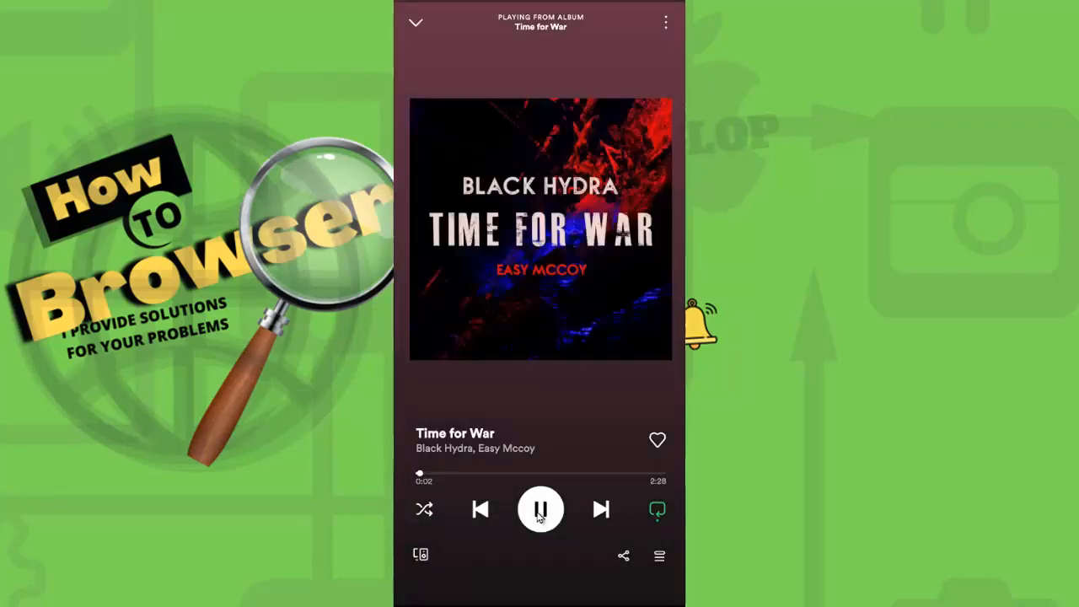
{"action": "left_click", "coordinate": [540, 509]}
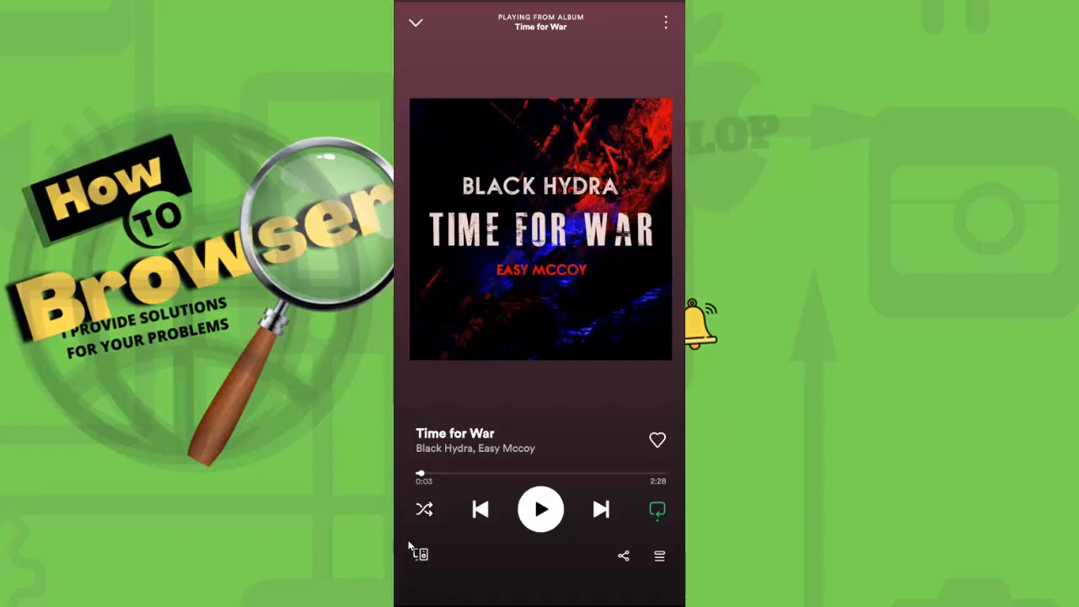
- Open the device options and choose to start a remote group session
{"action": "left_click", "coordinate": [420, 554]}
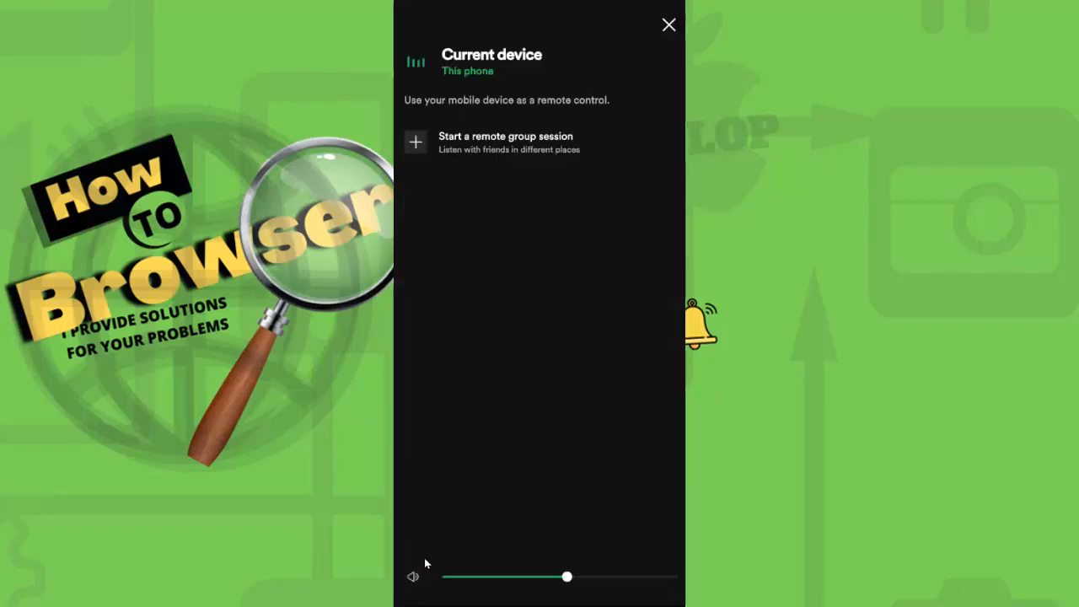
{"action": "mouse_move", "coordinate": [414, 142]}
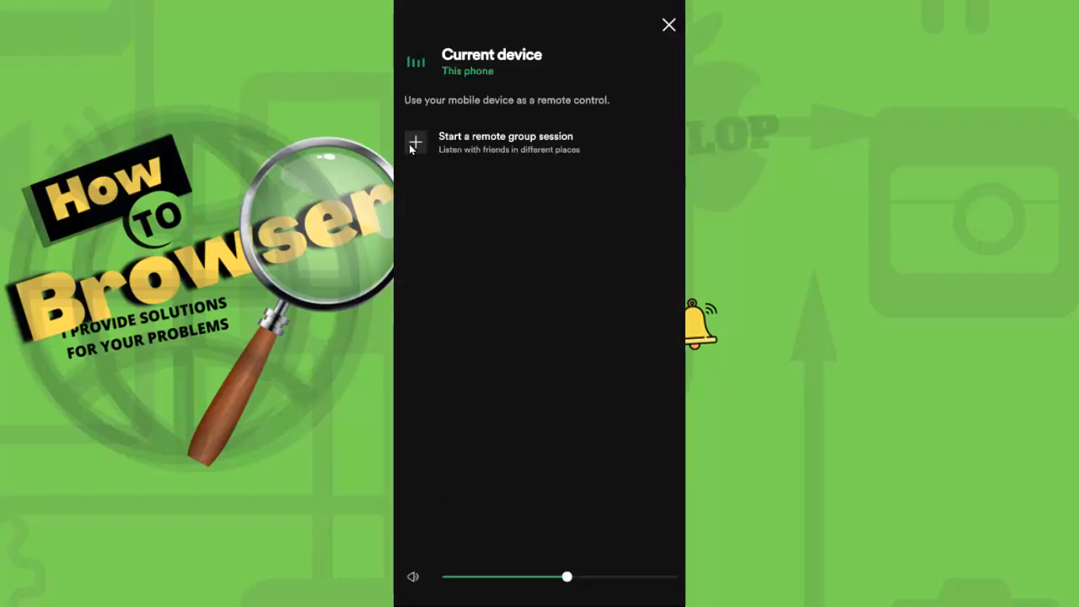
{"action": "mouse_move", "coordinate": [577, 173]}
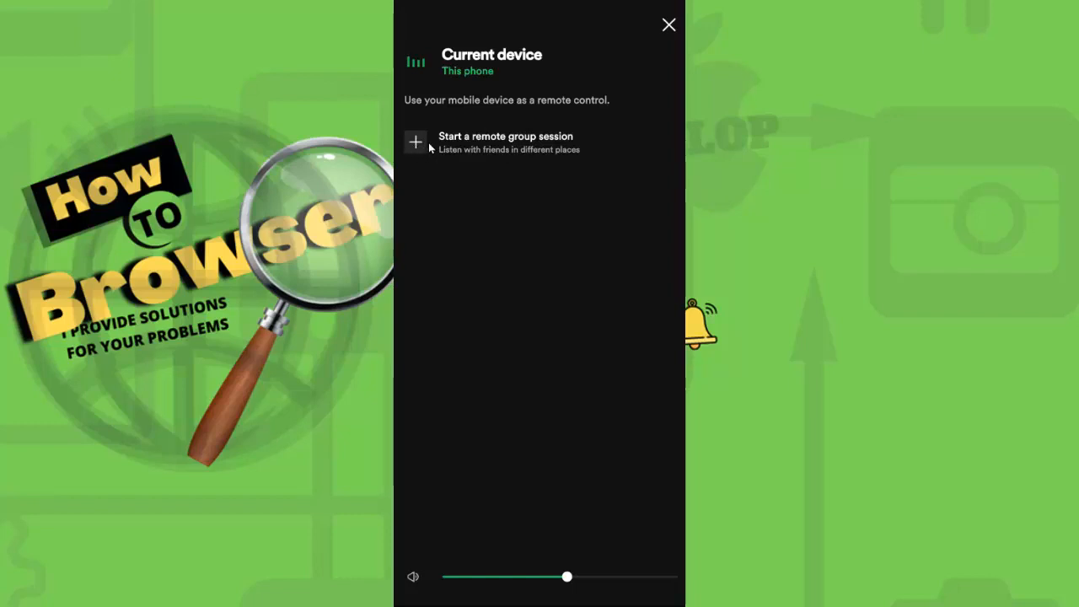
{"action": "mouse_move", "coordinate": [415, 145]}
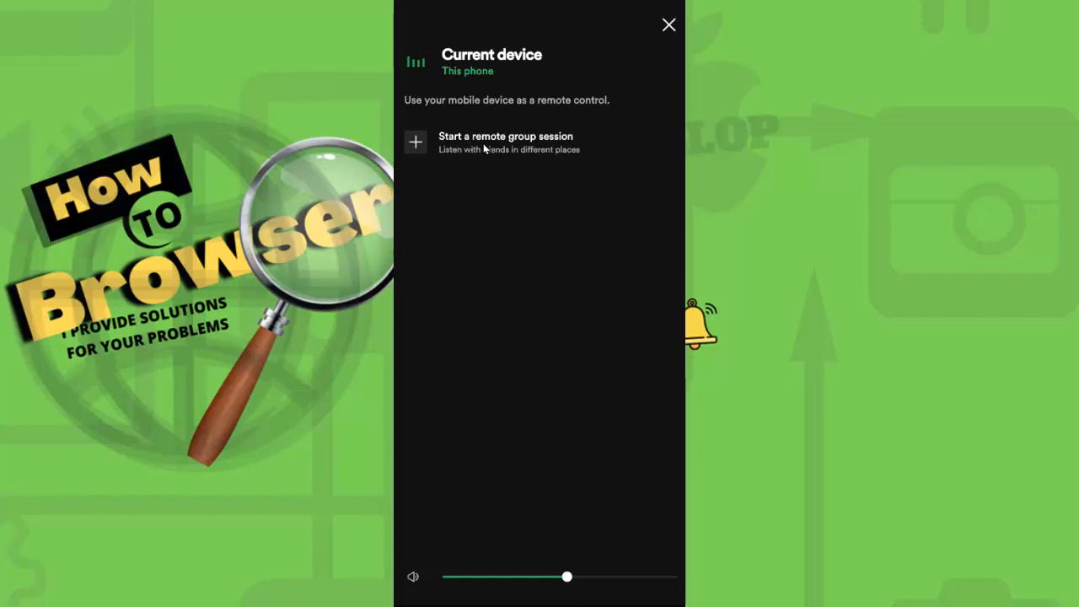
{"action": "mouse_move", "coordinate": [465, 154]}
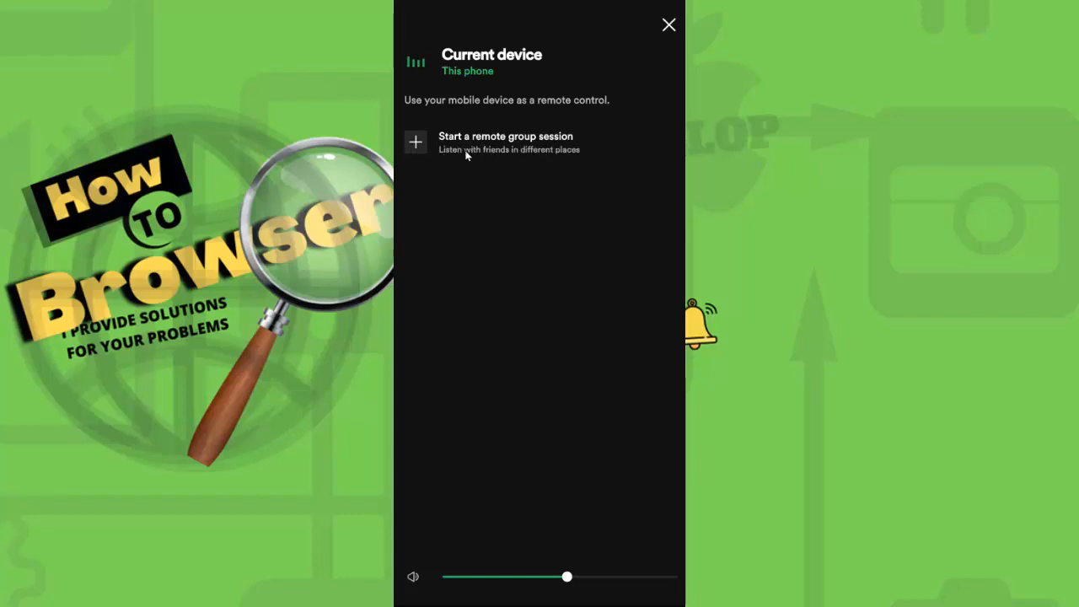
{"action": "mouse_move", "coordinate": [410, 165]}
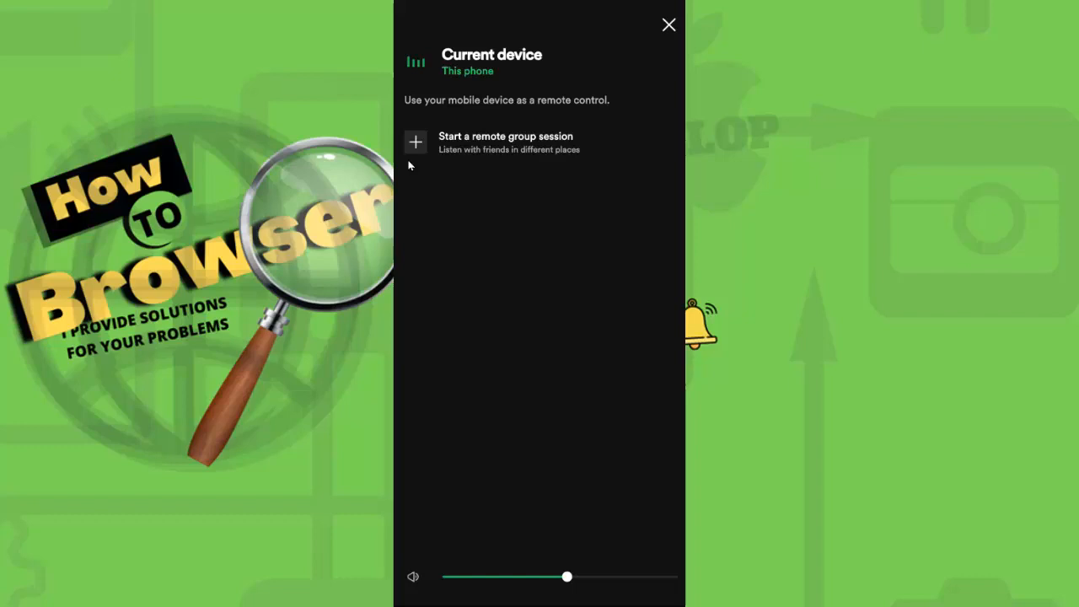
{"action": "mouse_move", "coordinate": [414, 141]}
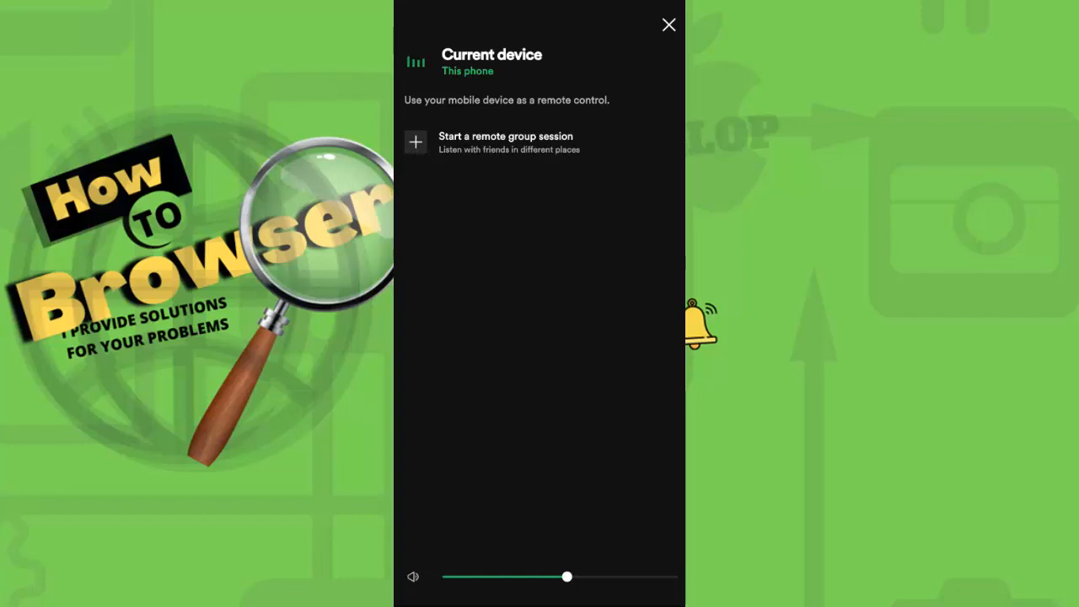
{"action": "left_click", "coordinate": [506, 142]}
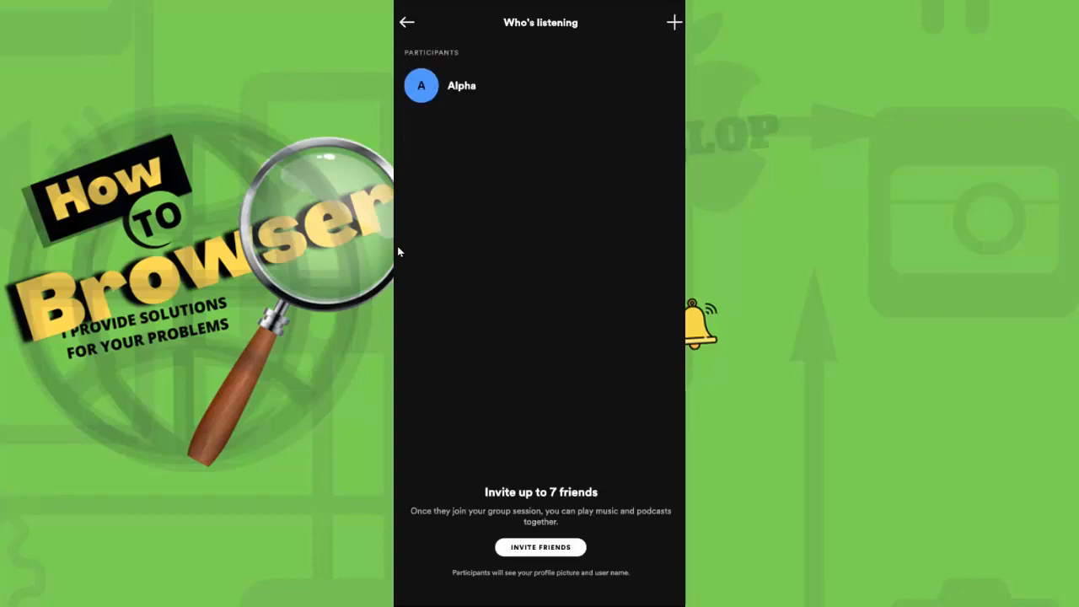
{"action": "mouse_move", "coordinate": [468, 96]}
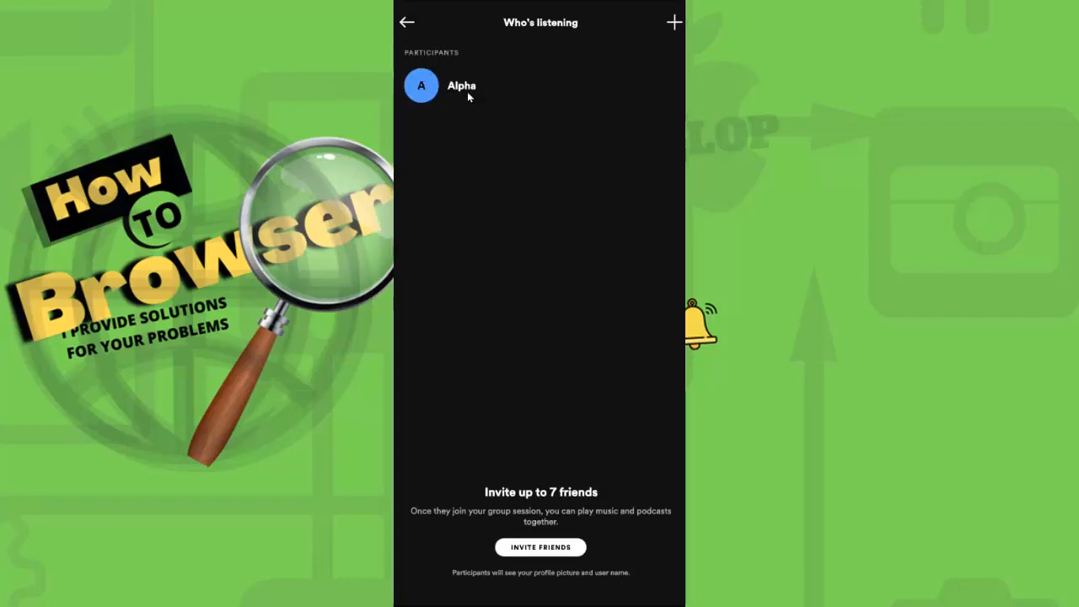
{"action": "mouse_move", "coordinate": [447, 134]}
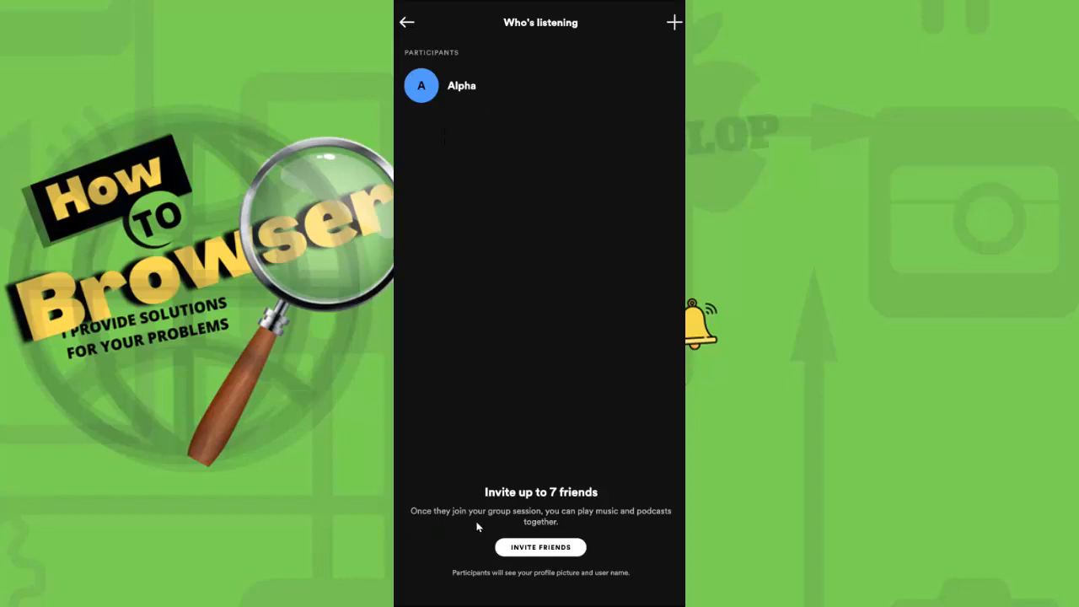
{"action": "mouse_move", "coordinate": [571, 521]}
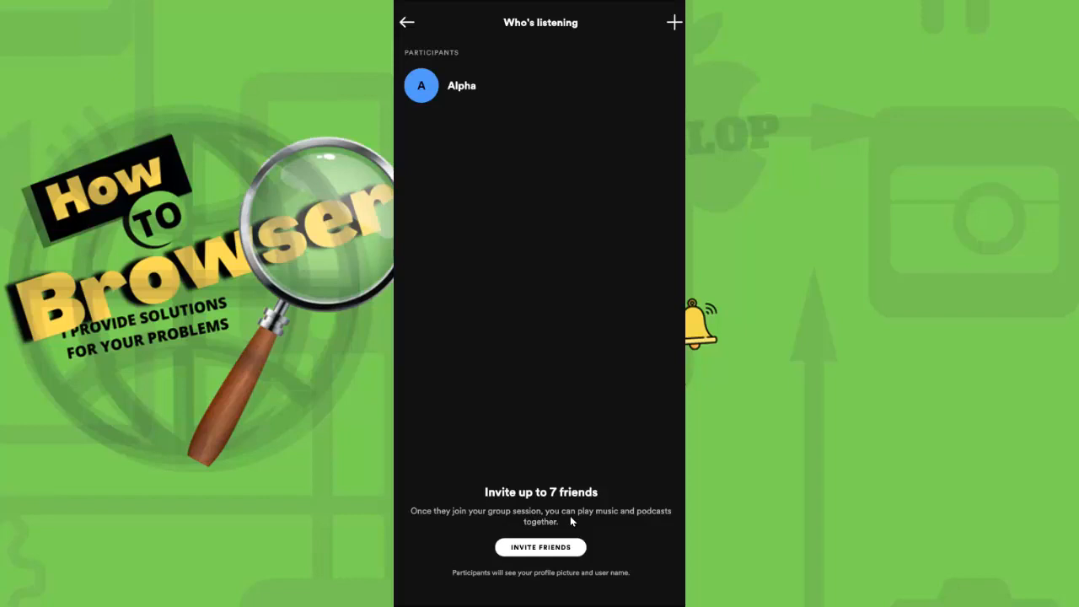
{"action": "mouse_move", "coordinate": [629, 530]}
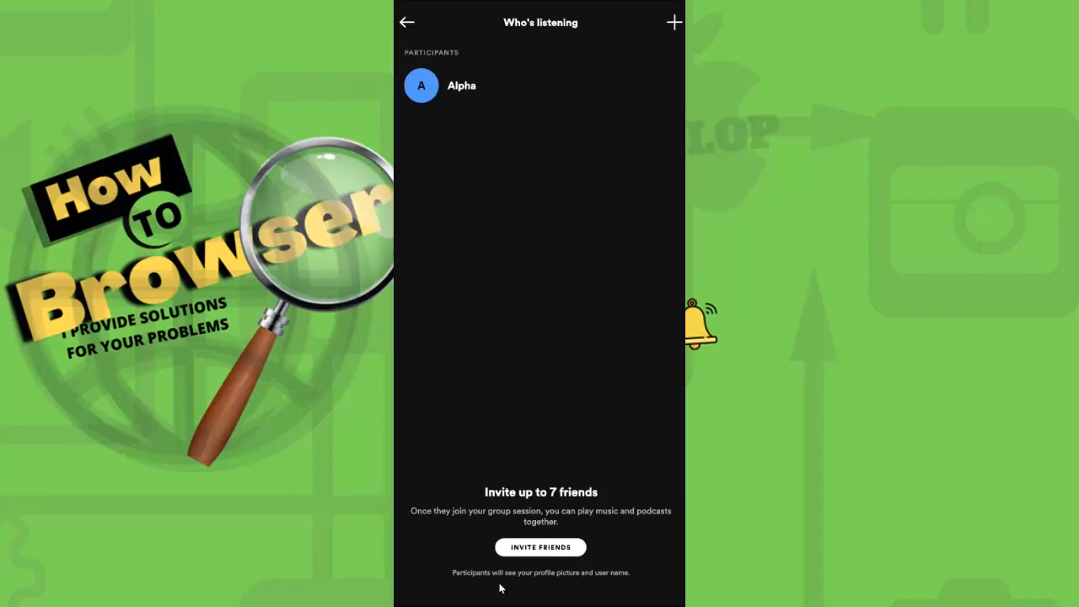
{"action": "mouse_move", "coordinate": [587, 583]}
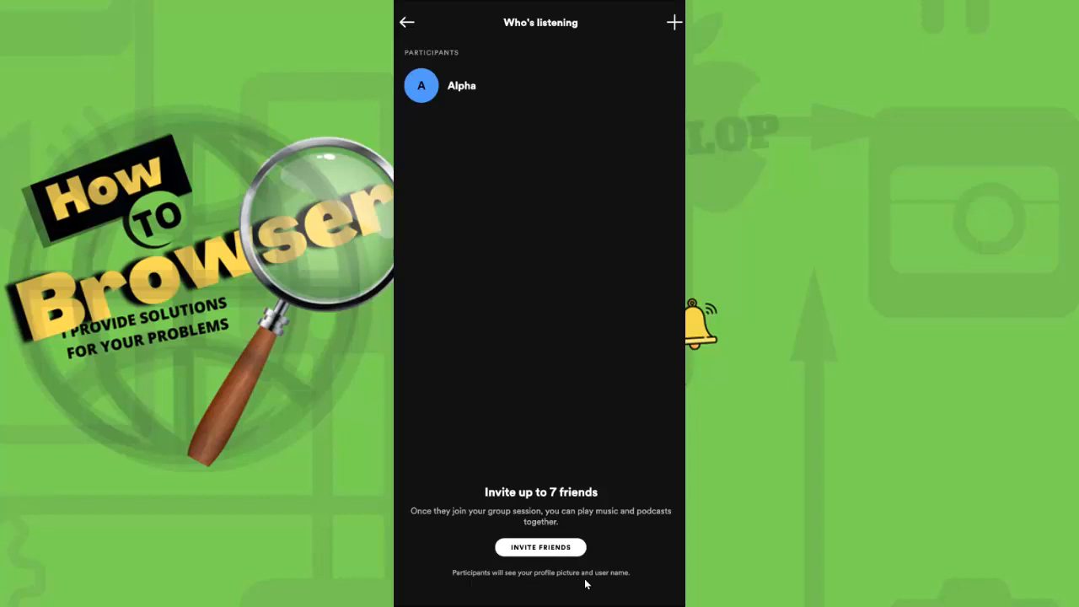
{"action": "mouse_move", "coordinate": [522, 538]}
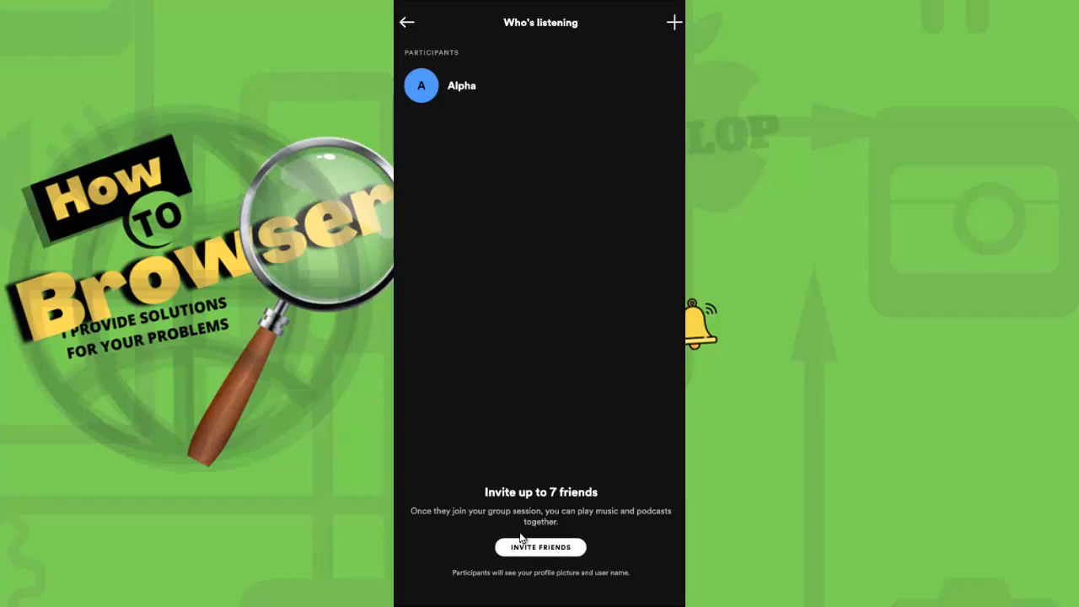
- Open the share sheet to invite friends to the group session
{"action": "left_click", "coordinate": [541, 546]}
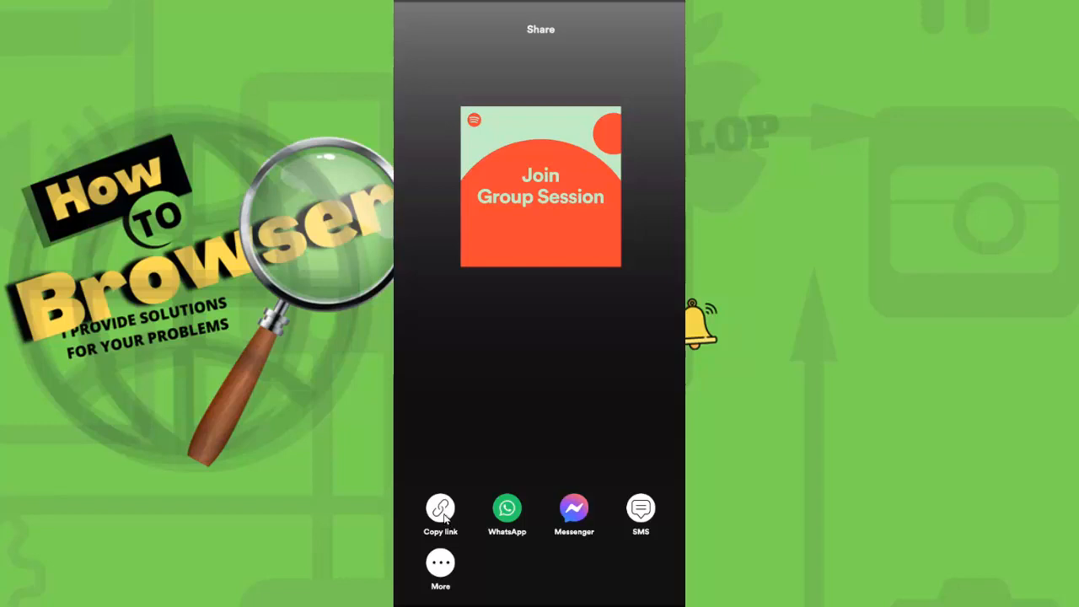
- Copy the group session invite link from the share sheet
{"action": "left_click", "coordinate": [439, 510]}
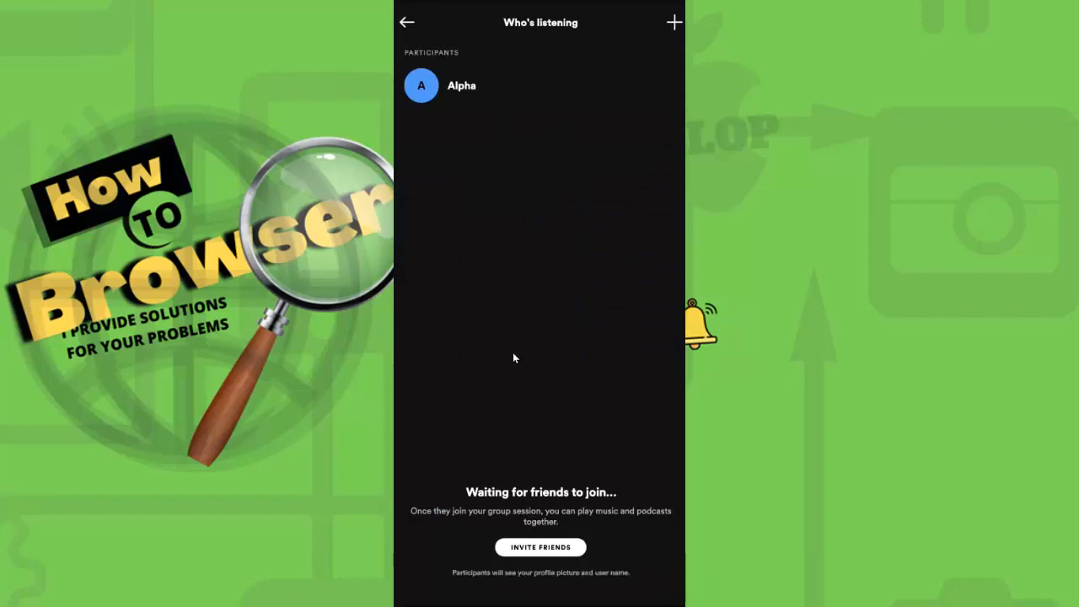
{"action": "mouse_move", "coordinate": [527, 350]}
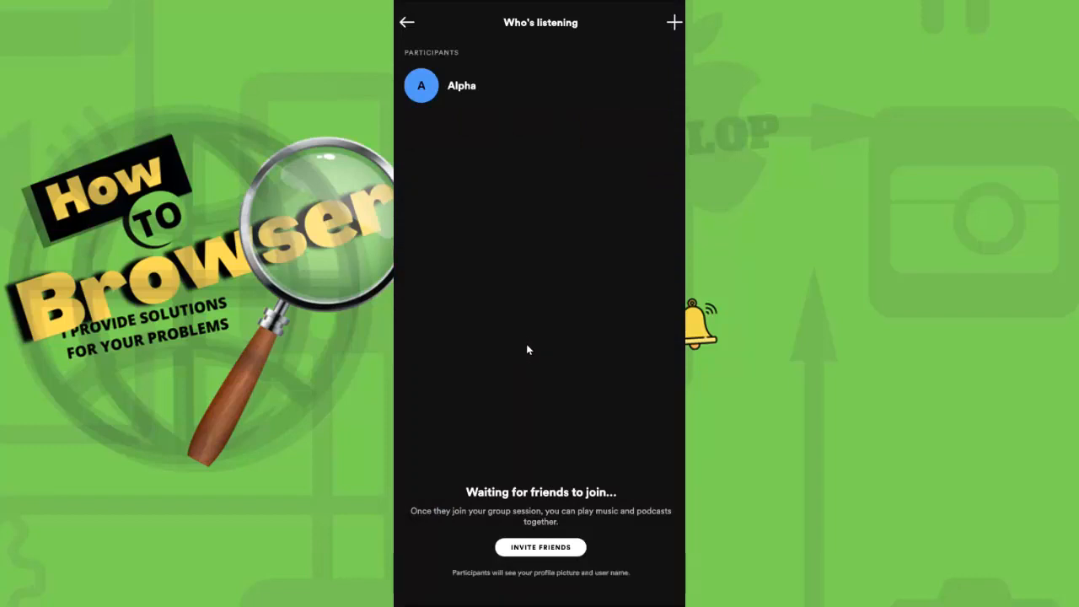